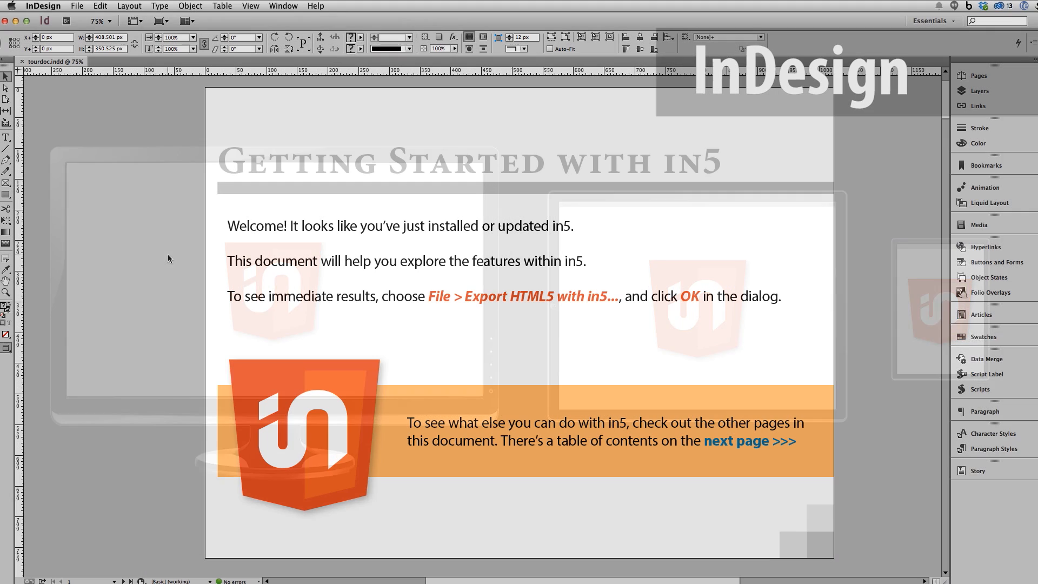
Open File > Export HTML5 with in5 for the Getting Started document.
{"action": "left_click", "coordinate": [77, 6]}
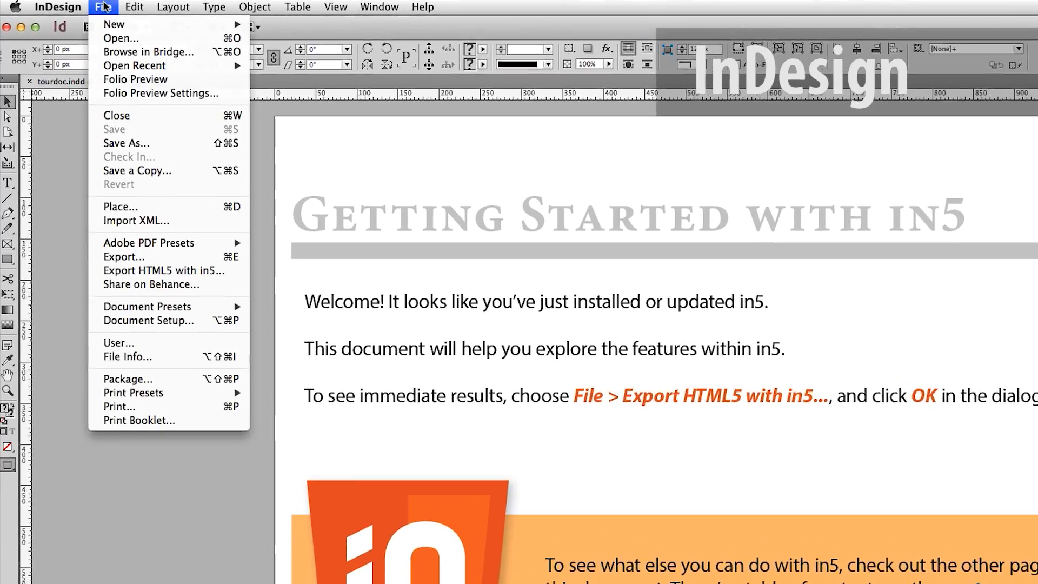
{"action": "left_click", "coordinate": [161, 270]}
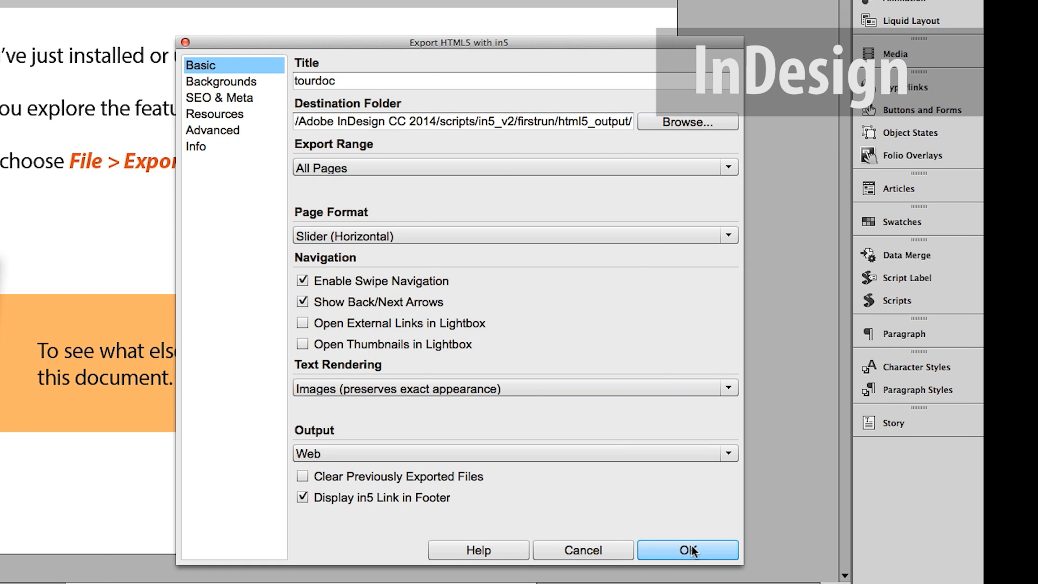
Export with default settings and page through the browser slider toward the multiple states page.
{"action": "left_click", "coordinate": [687, 549]}
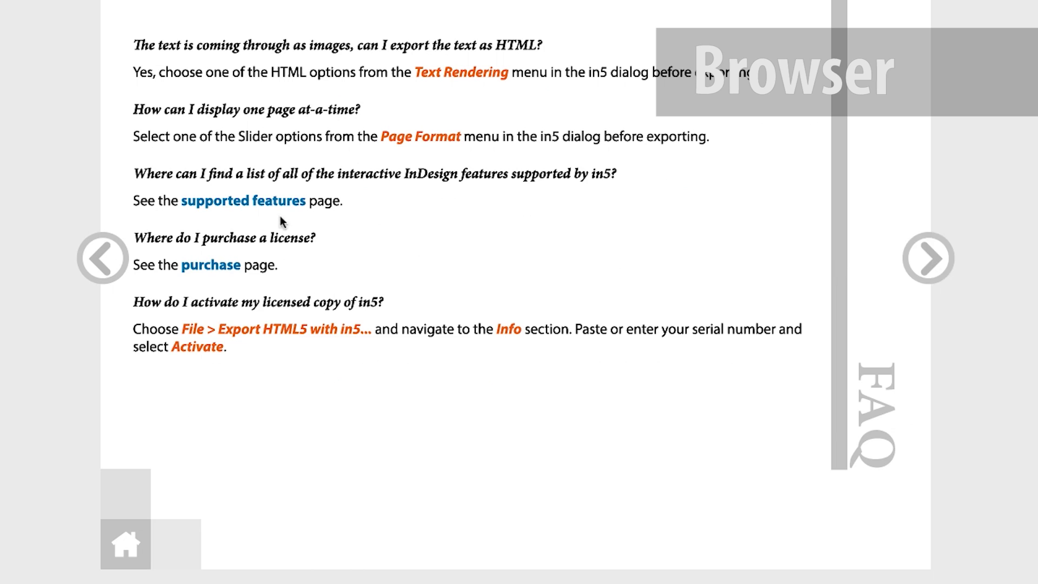
{"action": "left_click", "coordinate": [242, 200]}
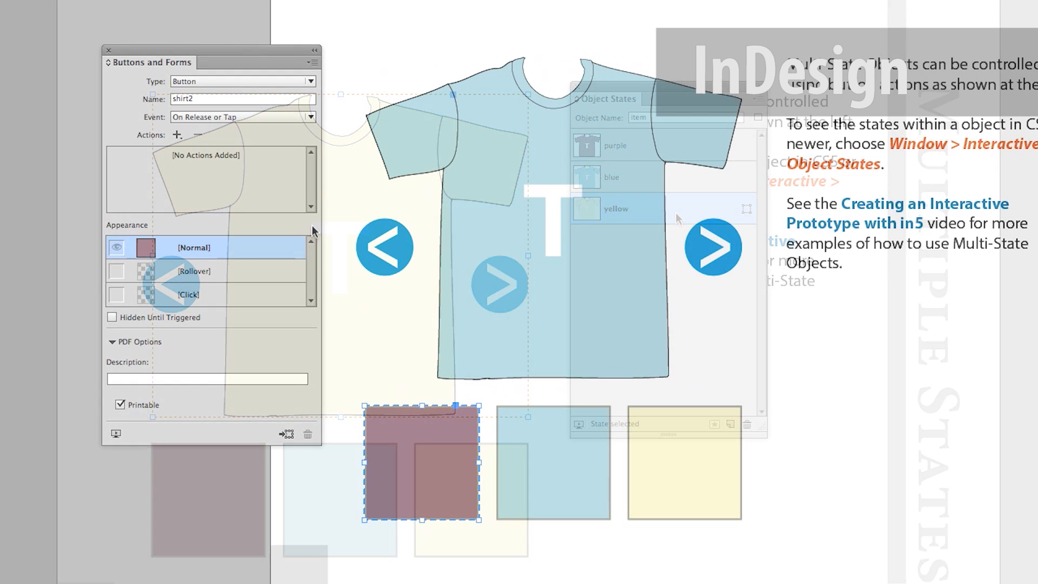
Cycle the shirt through purple, blue and yellow, then advance past Folio Overlays.
{"action": "left_click", "coordinate": [176, 135]}
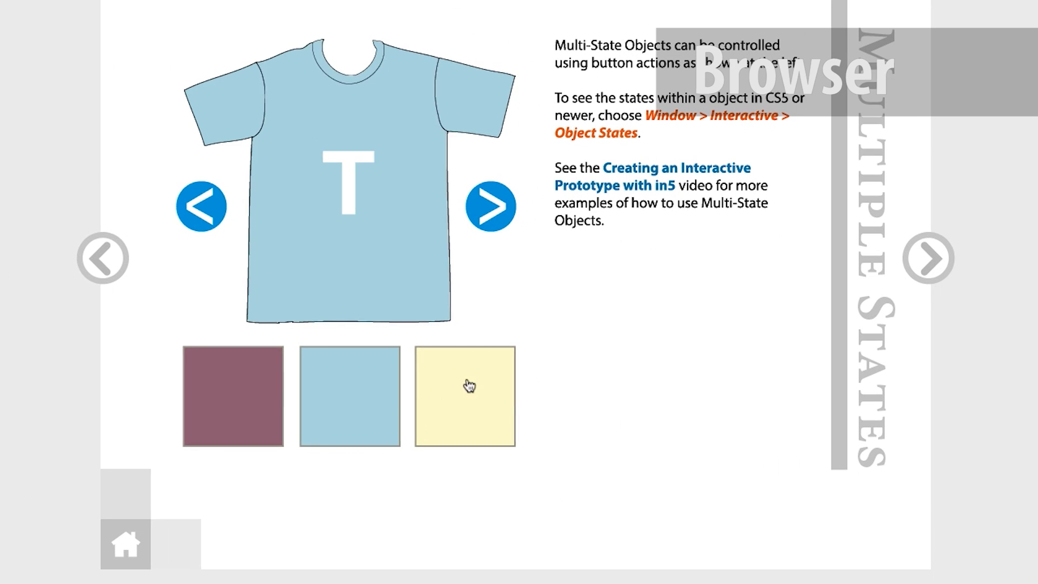
{"action": "left_click", "coordinate": [232, 396]}
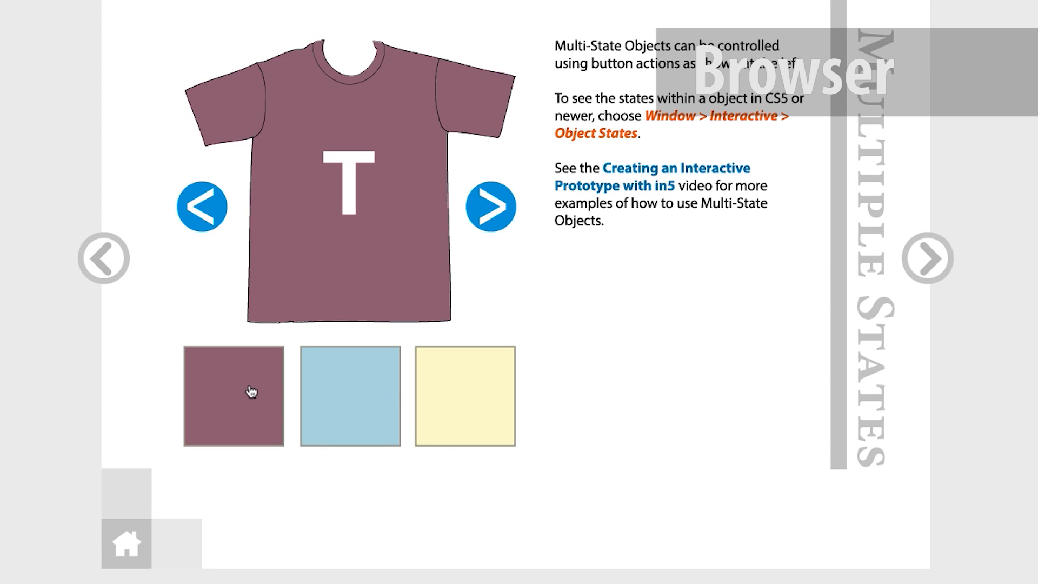
{"action": "left_click", "coordinate": [490, 206]}
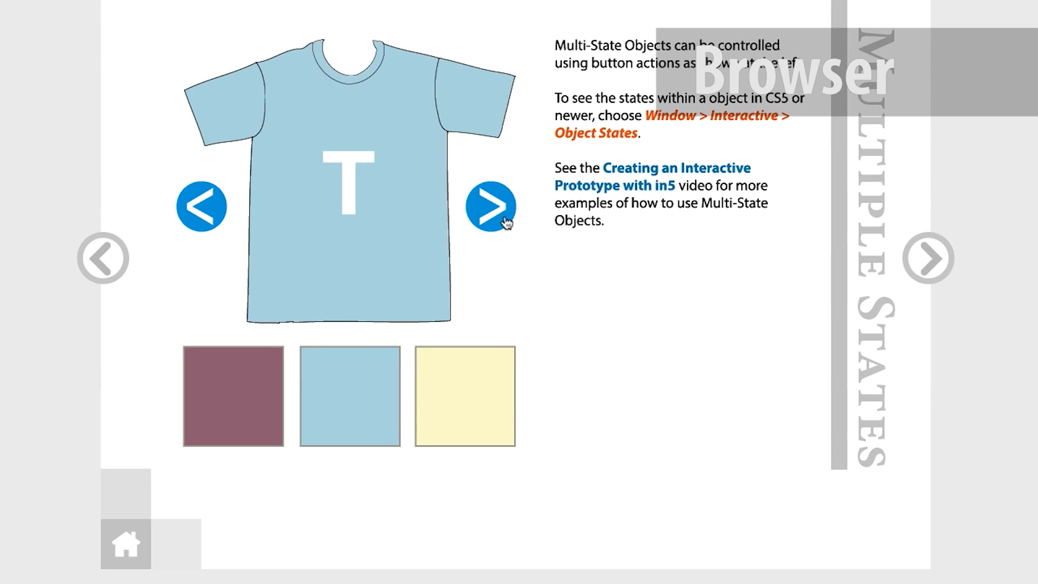
{"action": "left_click", "coordinate": [489, 206]}
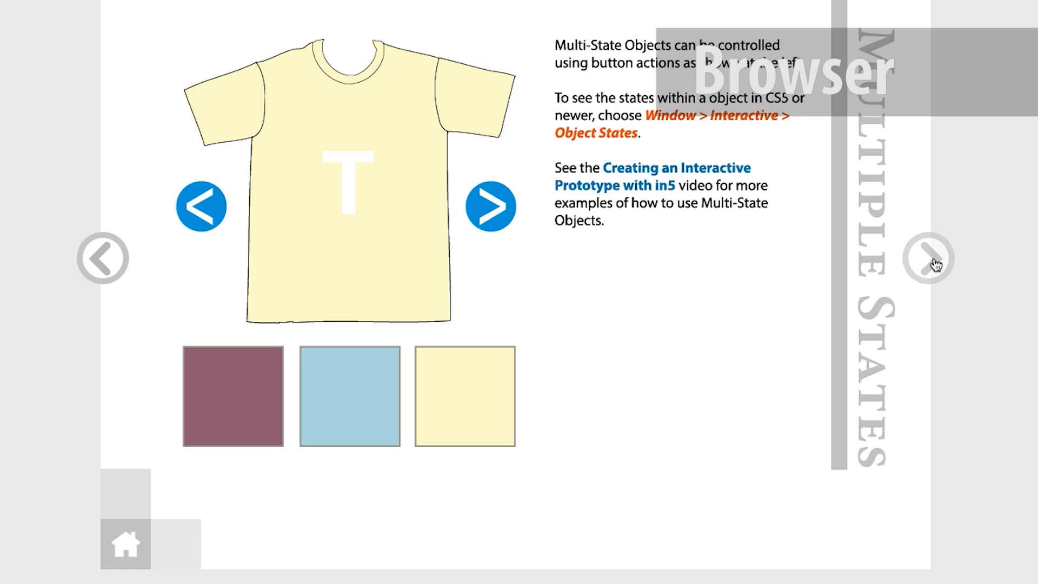
{"action": "left_click", "coordinate": [927, 257]}
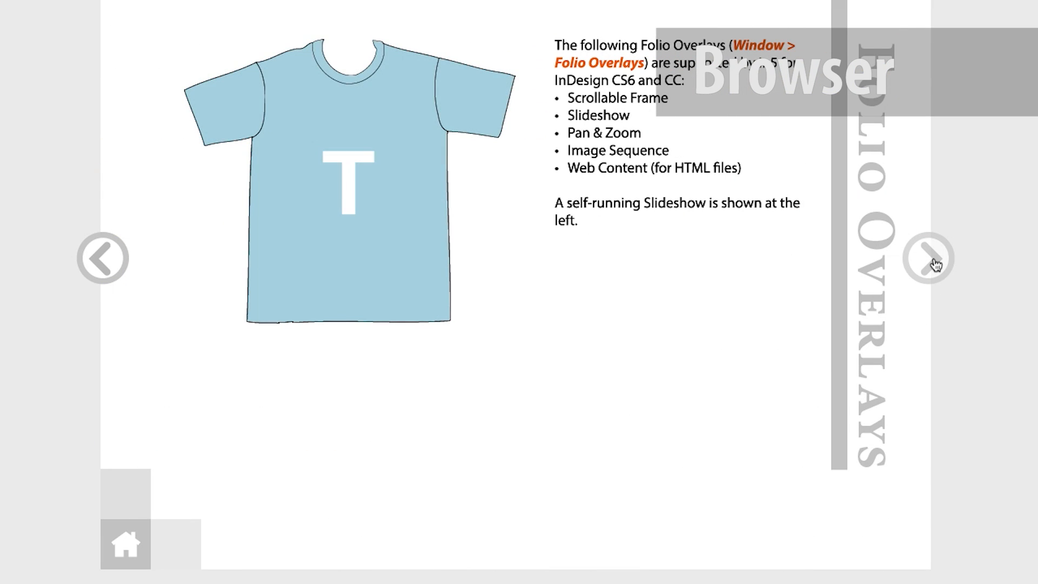
{"action": "left_click", "coordinate": [931, 259]}
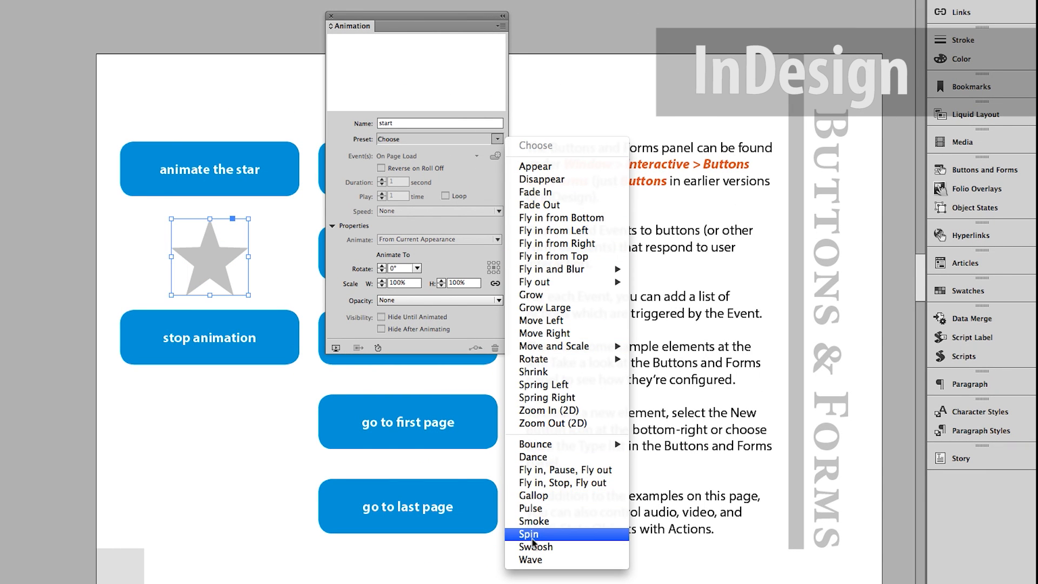
Start the star animation on the Buttons & Forms page, then stop it.
{"action": "left_click", "coordinate": [528, 533]}
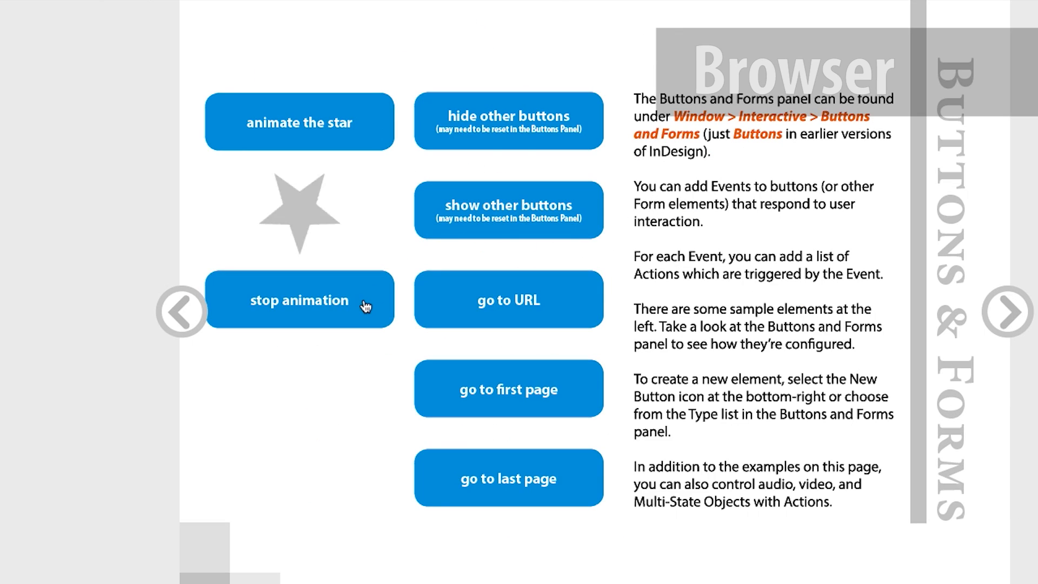
{"action": "left_click", "coordinate": [772, 423]}
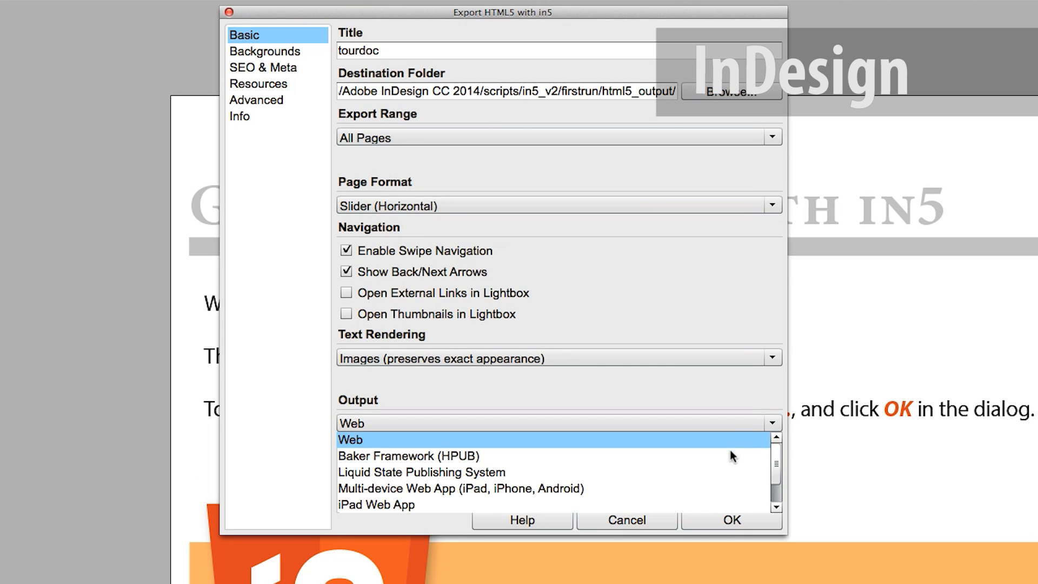
{"action": "mouse_move", "coordinate": [728, 456]}
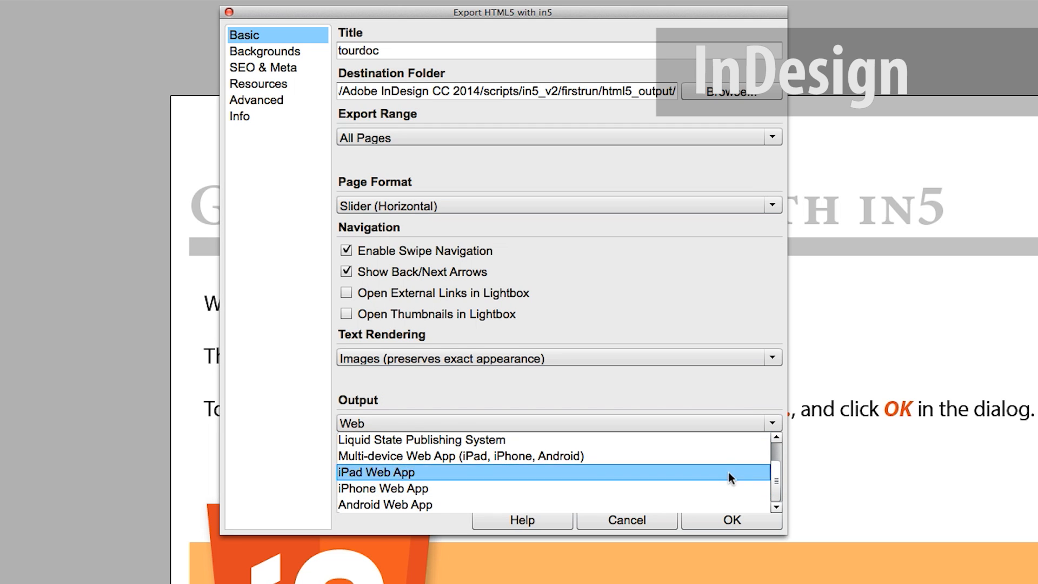
Choose iPad Web App as the in5 output and show the Advanced settings.
{"action": "left_click", "coordinate": [257, 100]}
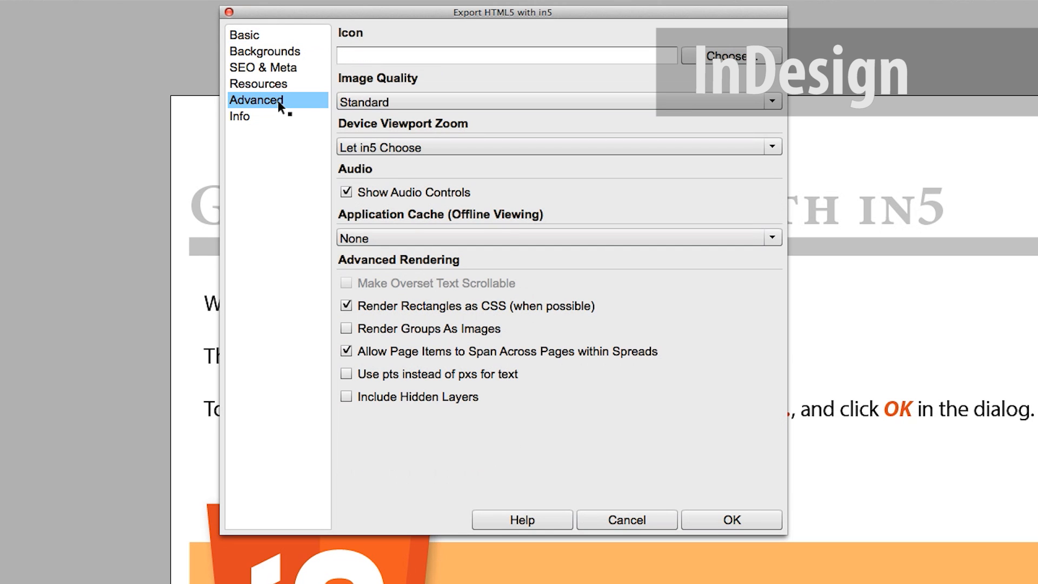
{"action": "left_click", "coordinate": [556, 237]}
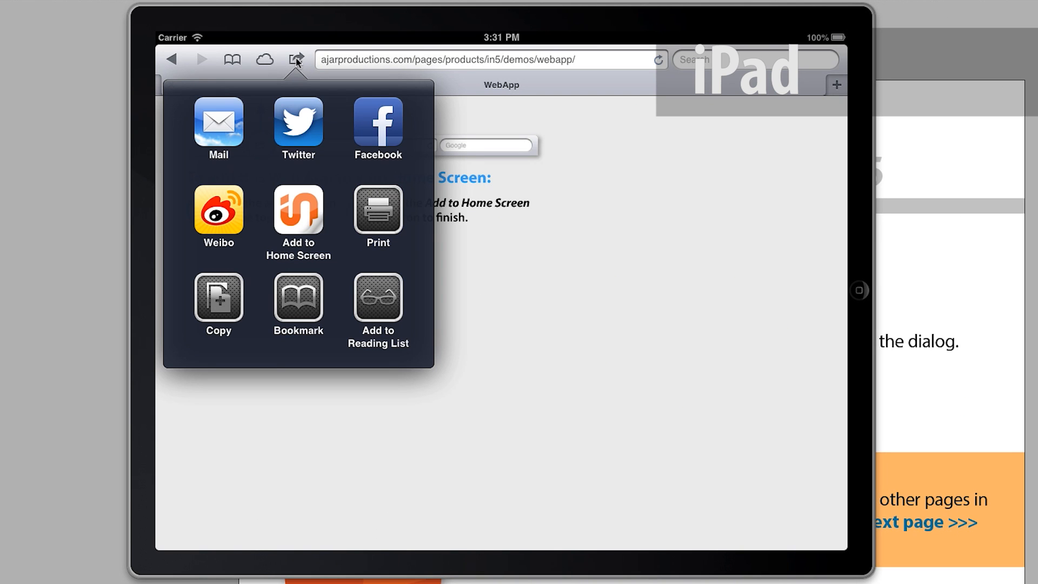
Add WebApp to the iPad home screen, launch it, and open Cost Effective.
{"action": "left_click", "coordinate": [298, 219]}
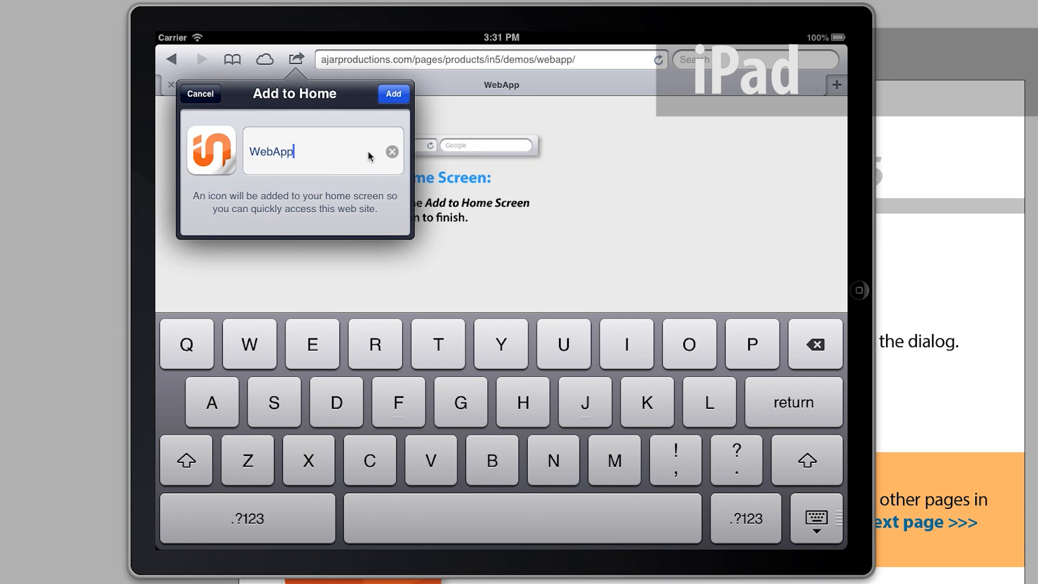
{"action": "left_click", "coordinate": [391, 93]}
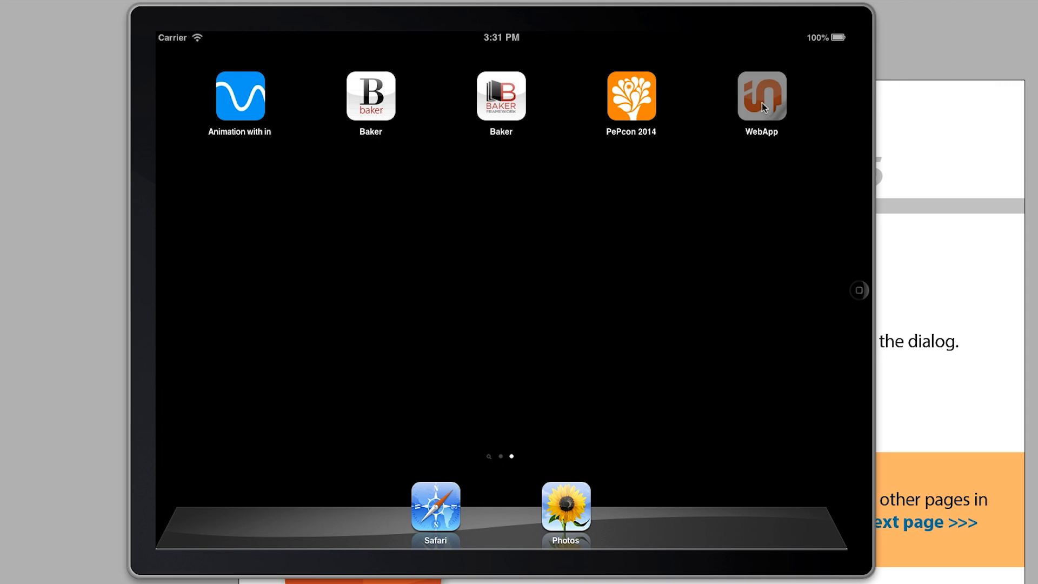
{"action": "left_click", "coordinate": [760, 95]}
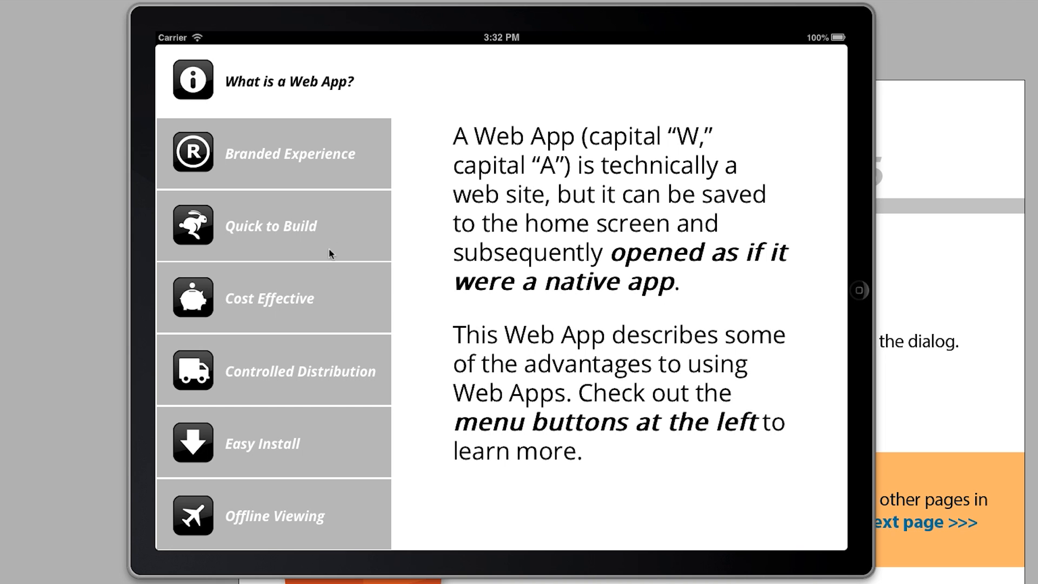
{"action": "left_click", "coordinate": [271, 297]}
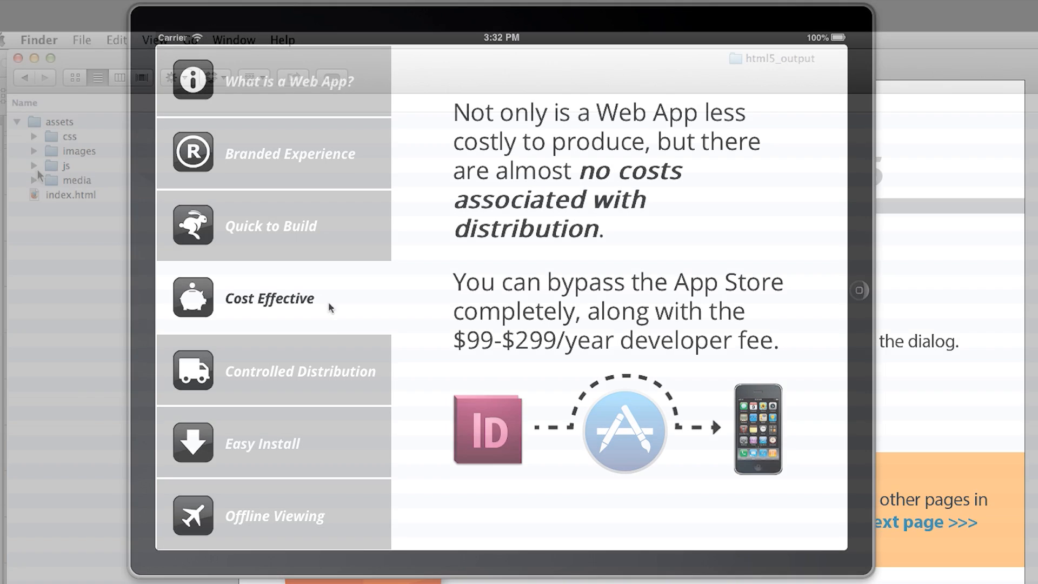